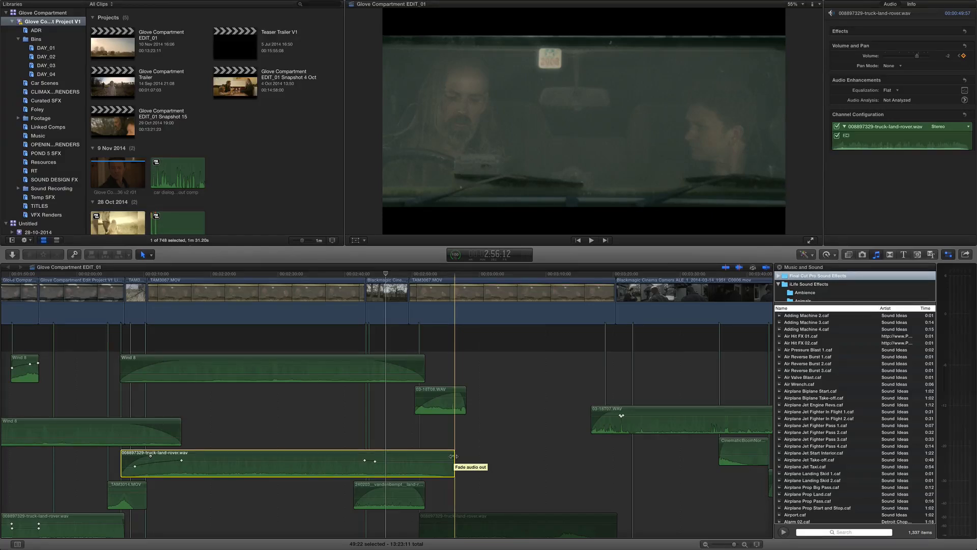
mouse_move(454, 459)
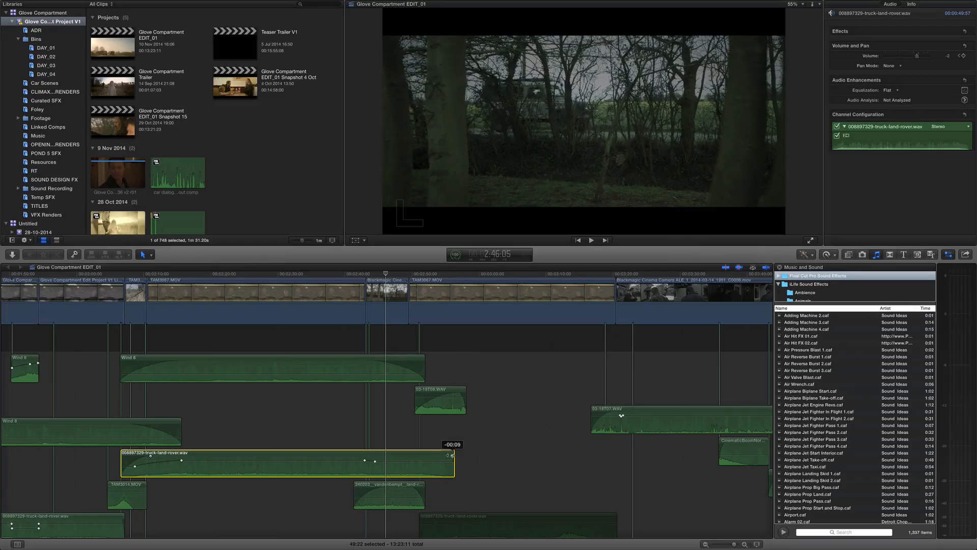
Step: Drag in the end handle of truck-land-rover.wav for a fade-out, then set the fade-in at its start
drag(452, 463, 428, 455)
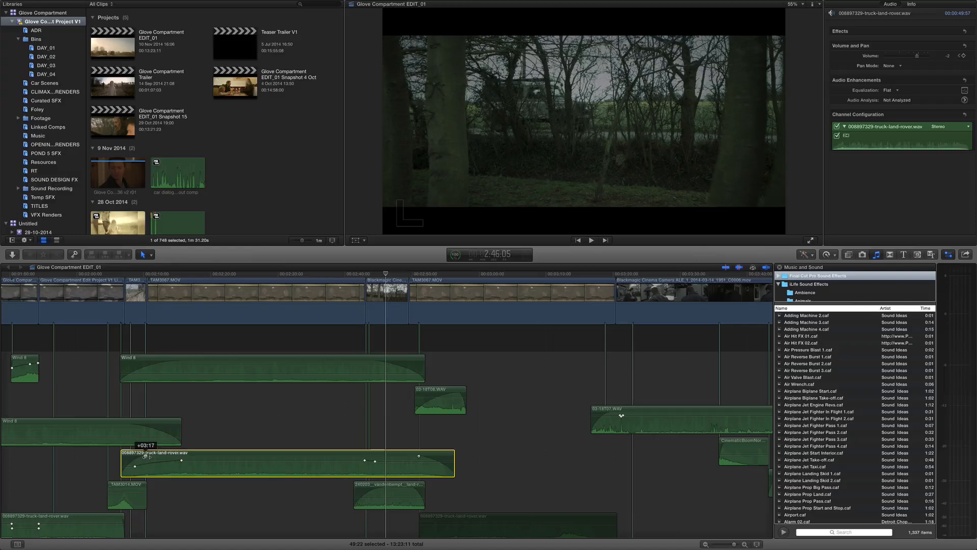
click(150, 290)
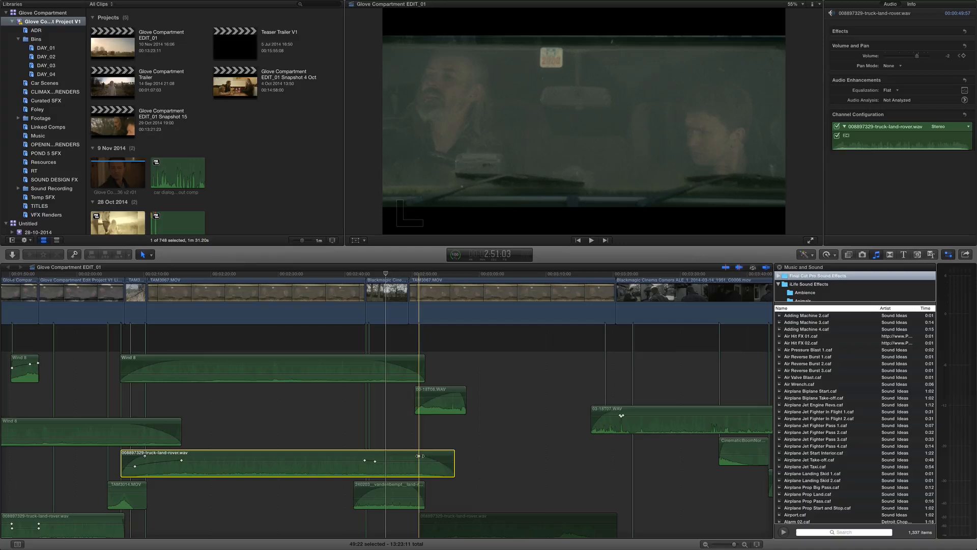
mouse_move(419, 455)
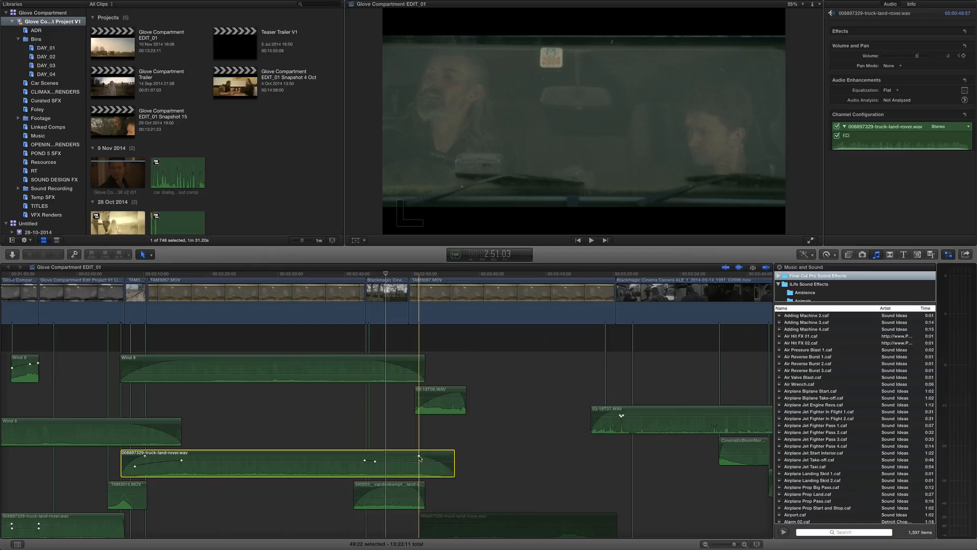
Step: Show the Linear, S-curve, +3dB and -3dB shape options for the fade-out, keeping +3dB active
click(419, 452)
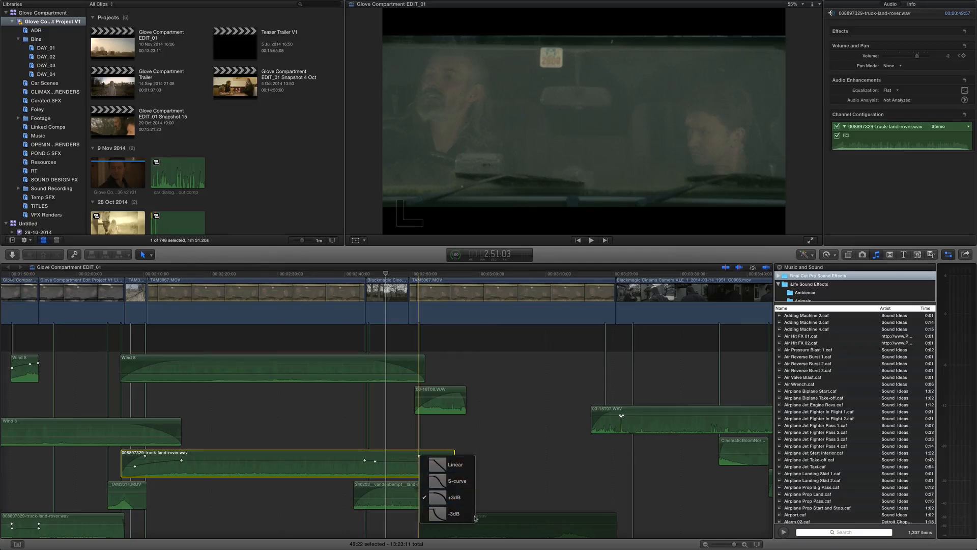
mouse_move(457, 481)
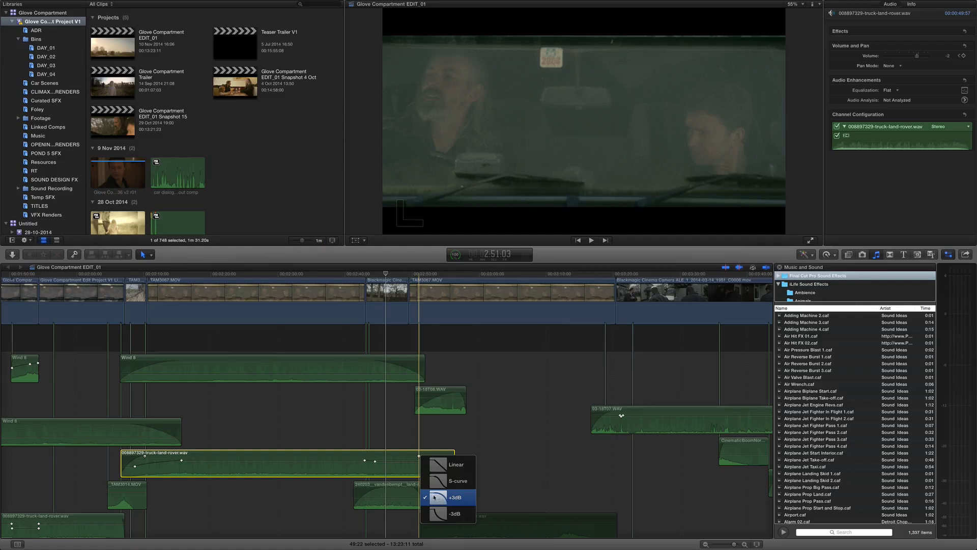
mouse_move(437, 497)
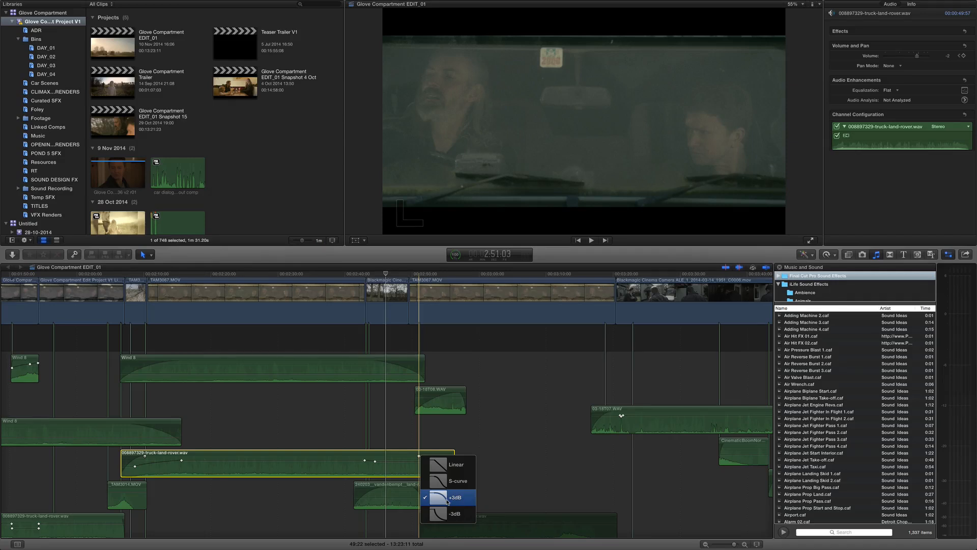
click(454, 513)
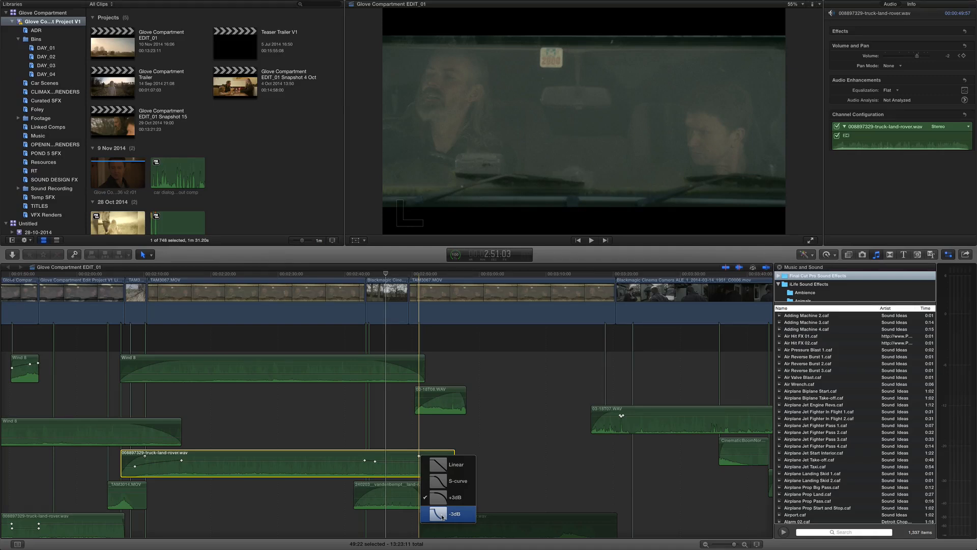
mouse_move(448, 481)
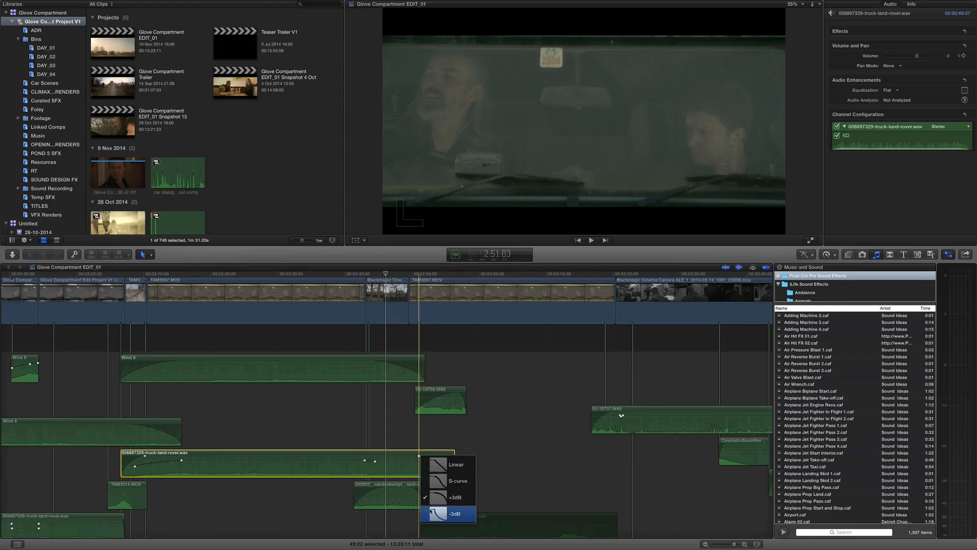
mouse_move(455, 464)
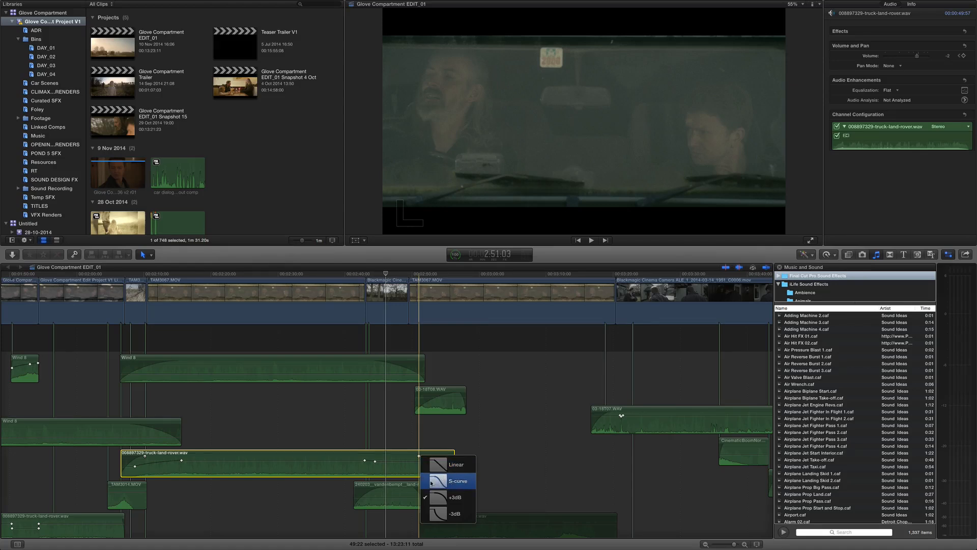
mouse_move(449, 480)
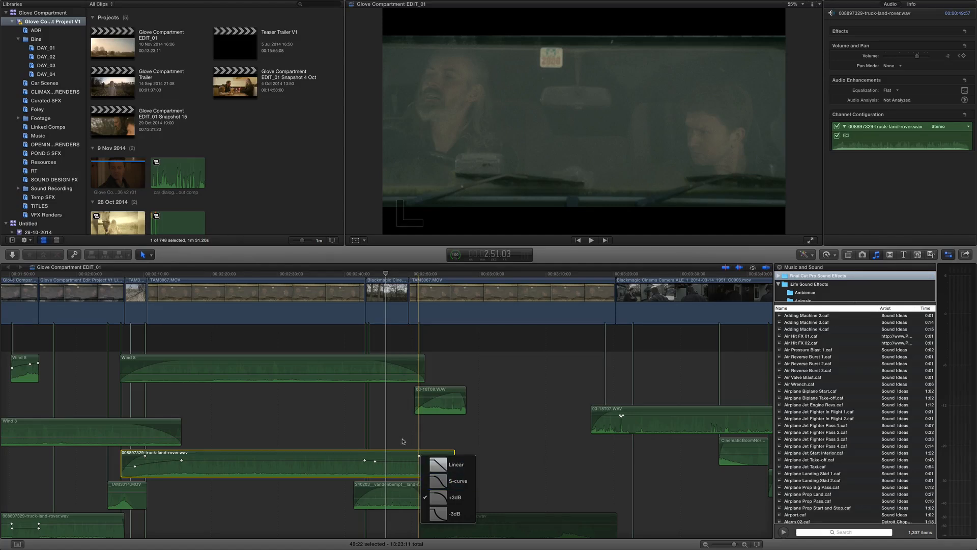
mouse_move(394, 308)
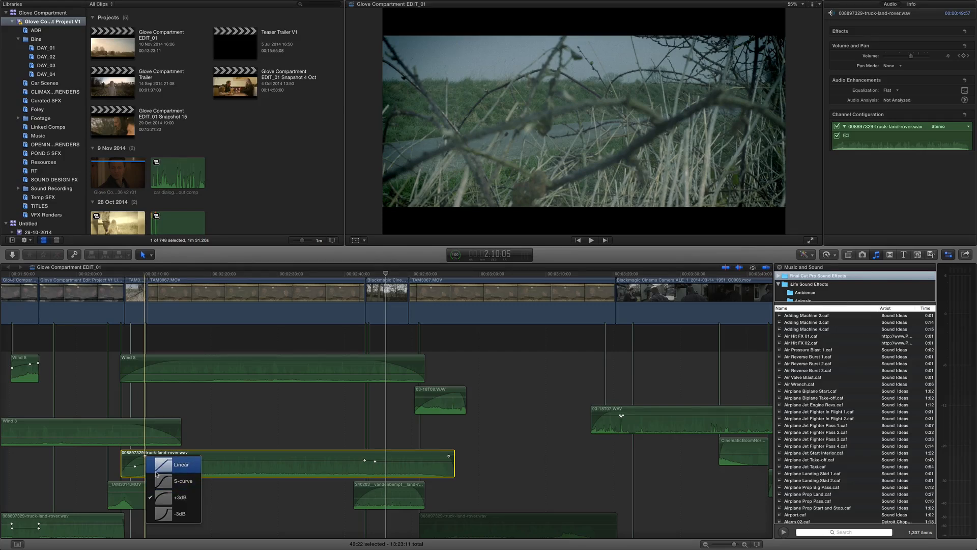
mouse_move(175, 514)
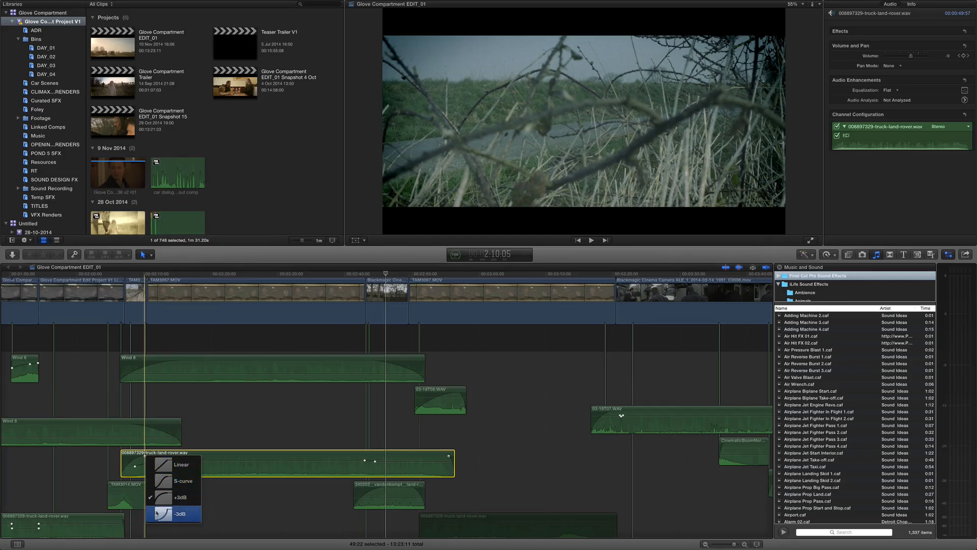
mouse_move(181, 464)
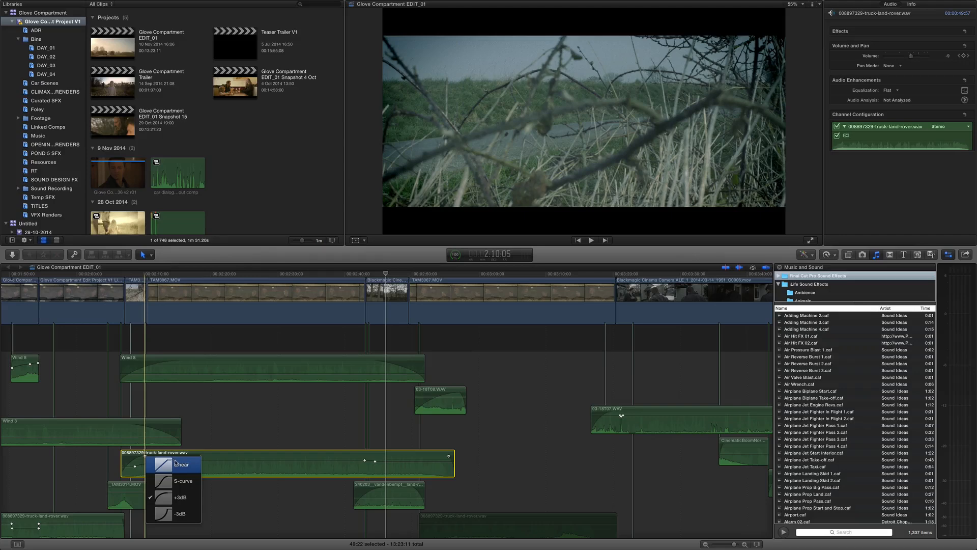